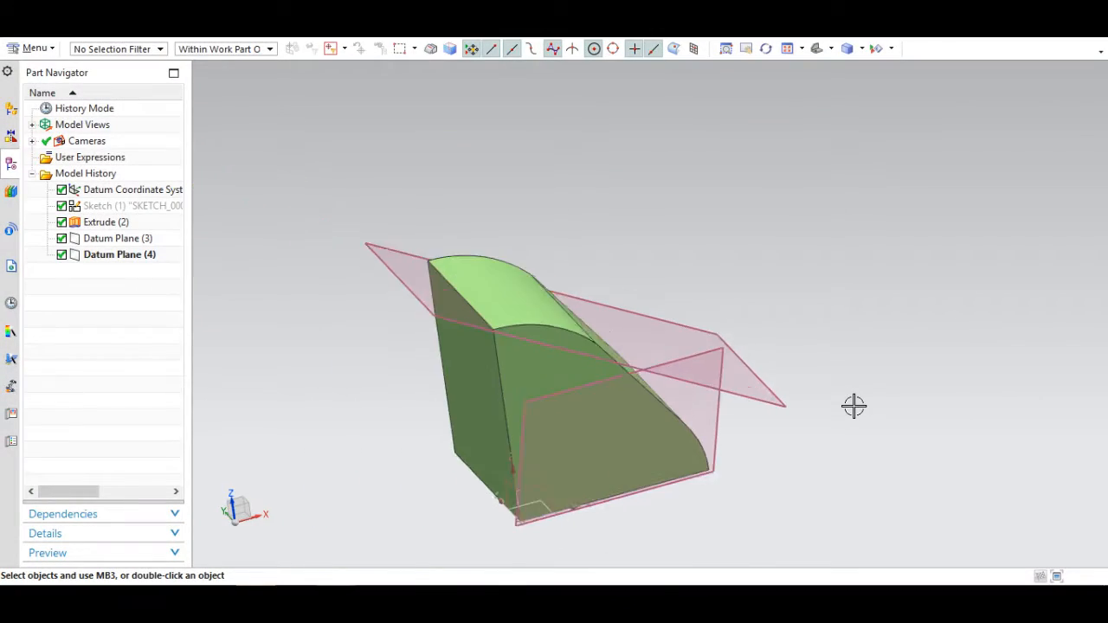
# Inspect the angled datum plane's definition from another view angle, then dismiss it.
pyautogui.moveTo(855, 407); pyautogui.dragTo(769, 423)
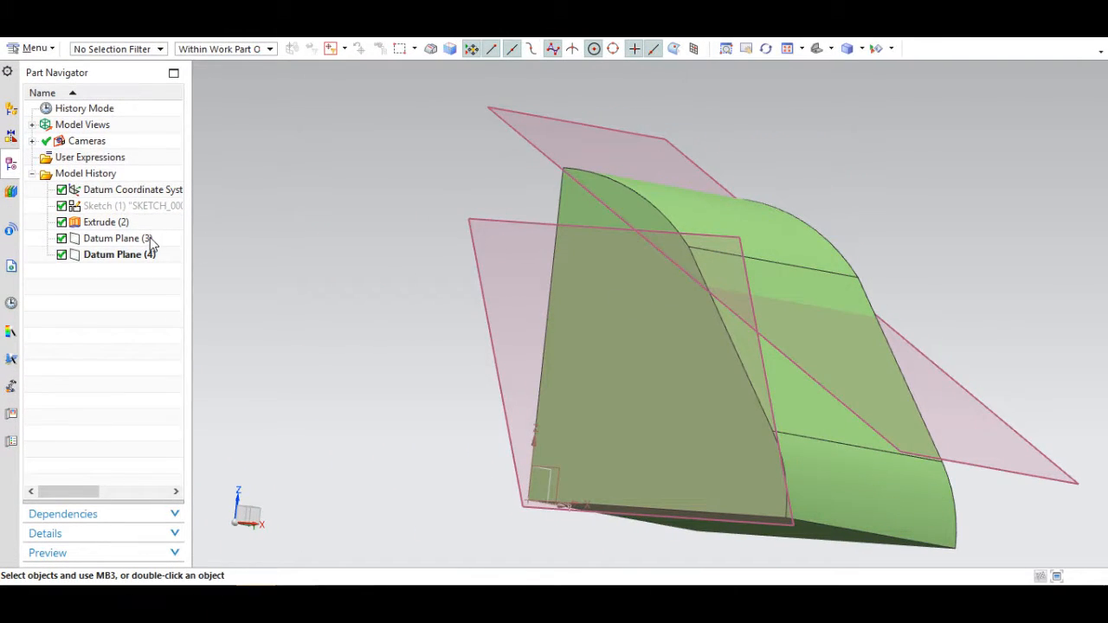
pyautogui.doubleClick(120, 253)
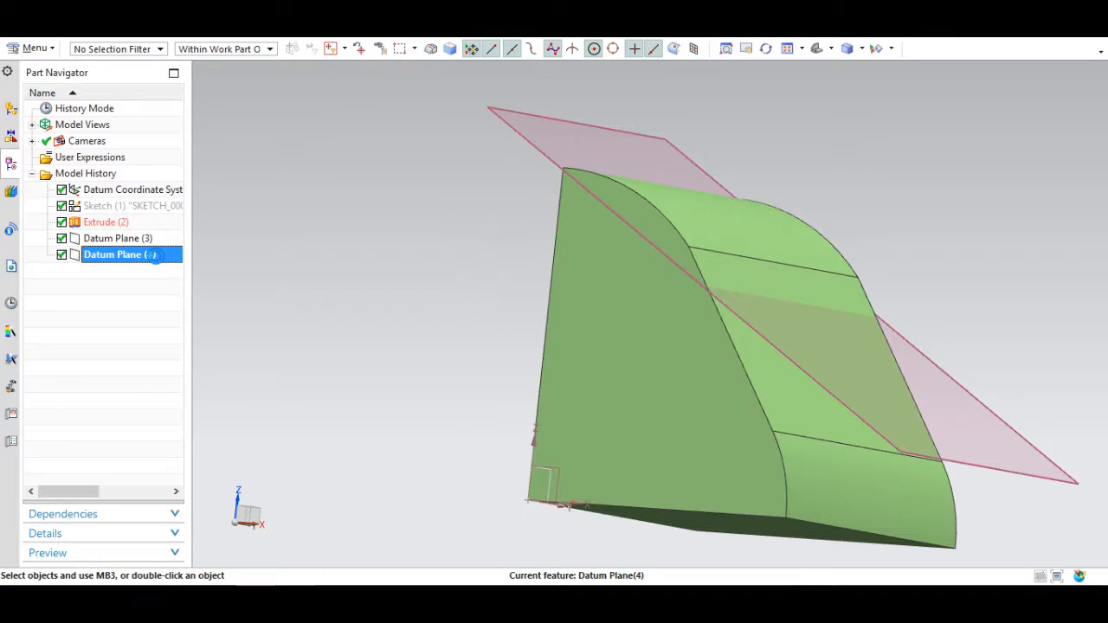
pyautogui.doubleClick(118, 253)
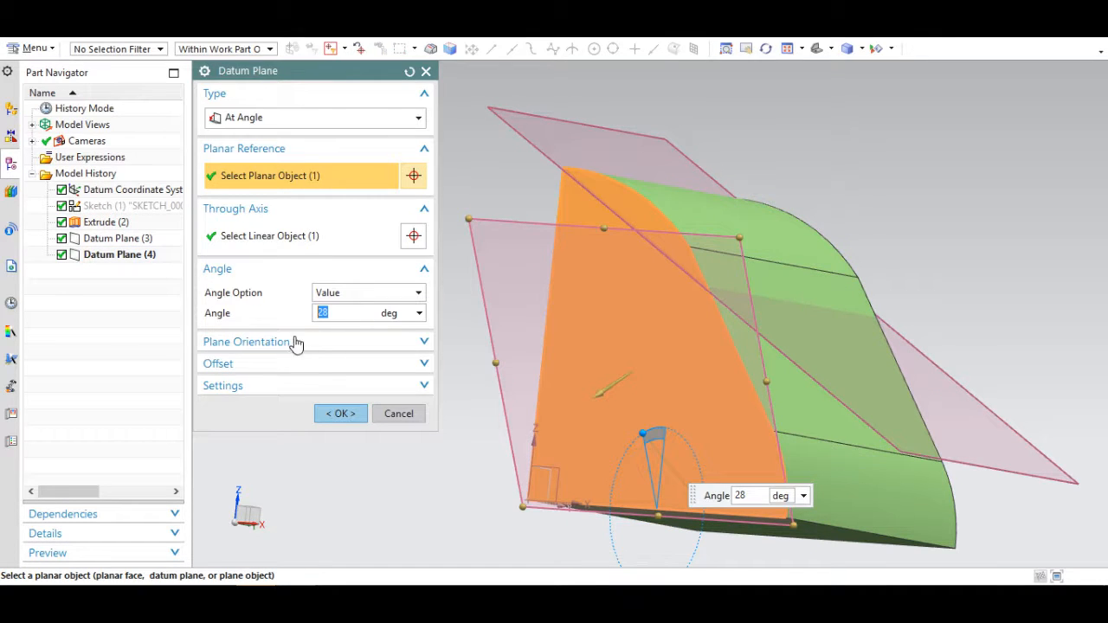
pyautogui.click(340, 414)
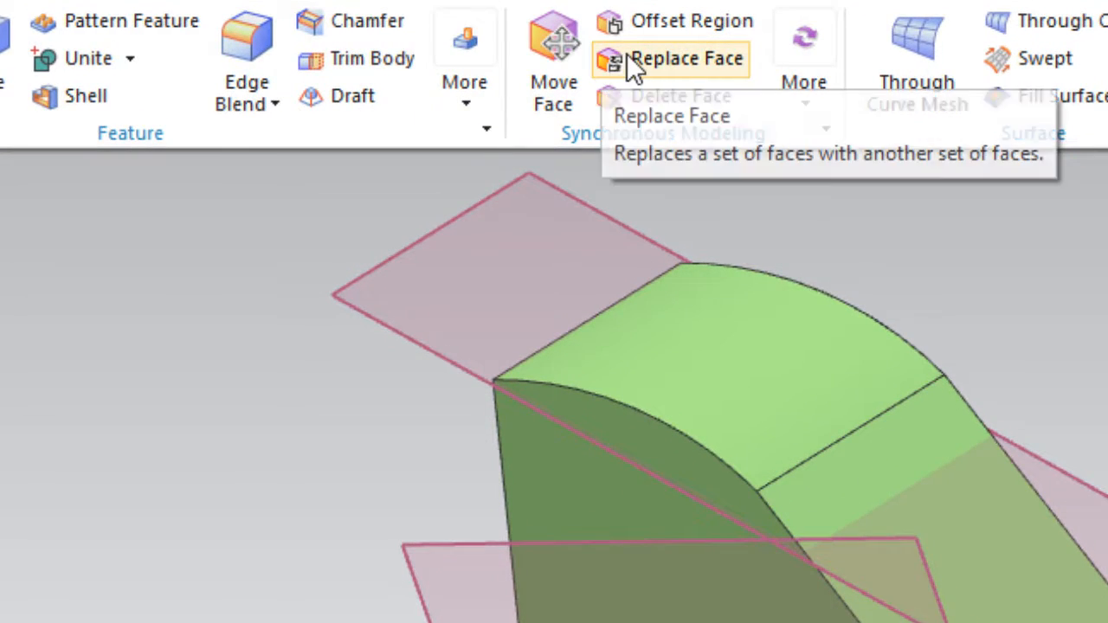
# Replace the solid's bottom face with Datum Plane (4) at distance 0 and apply it.
pyautogui.click(675, 59)
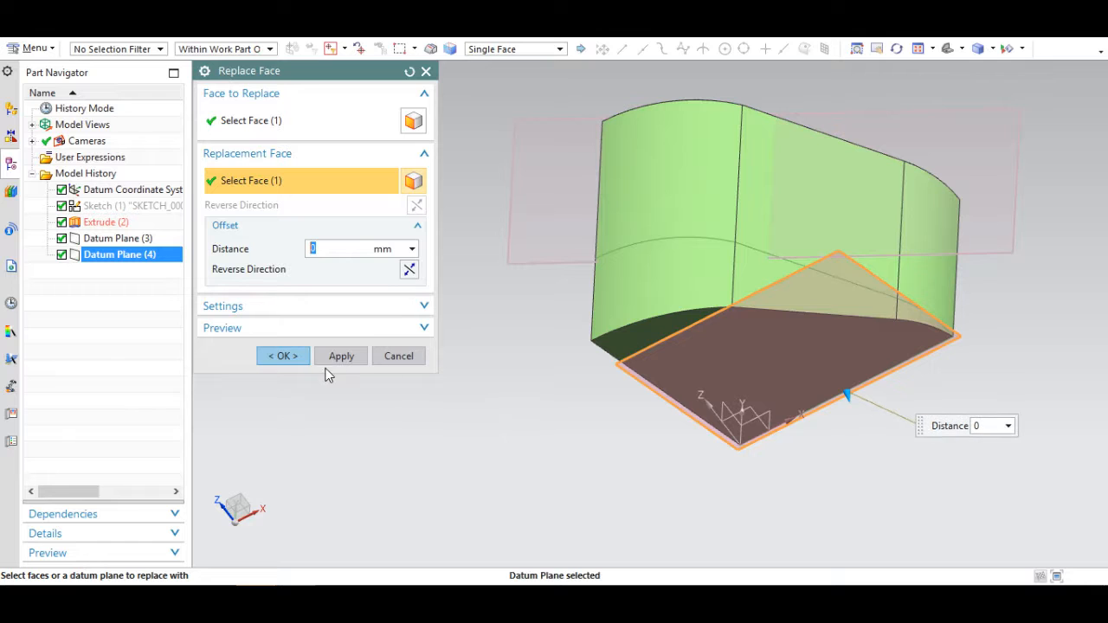
pyautogui.click(340, 356)
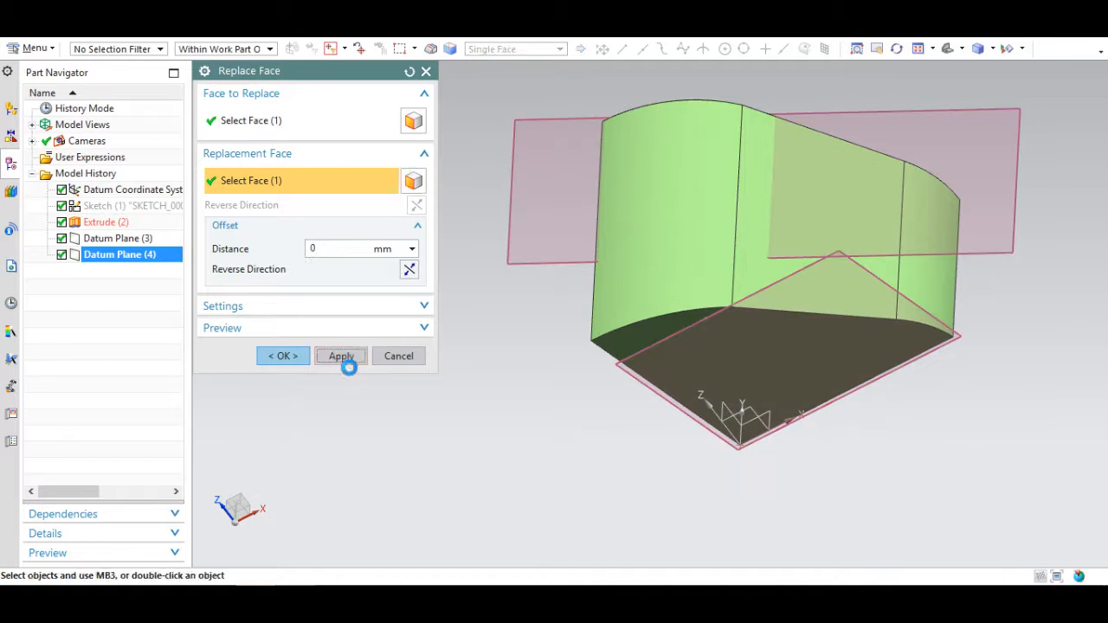
# Replace the curved top face with Datum Plane (3), checking the preview, and confirm the feature.
pyautogui.click(340, 357)
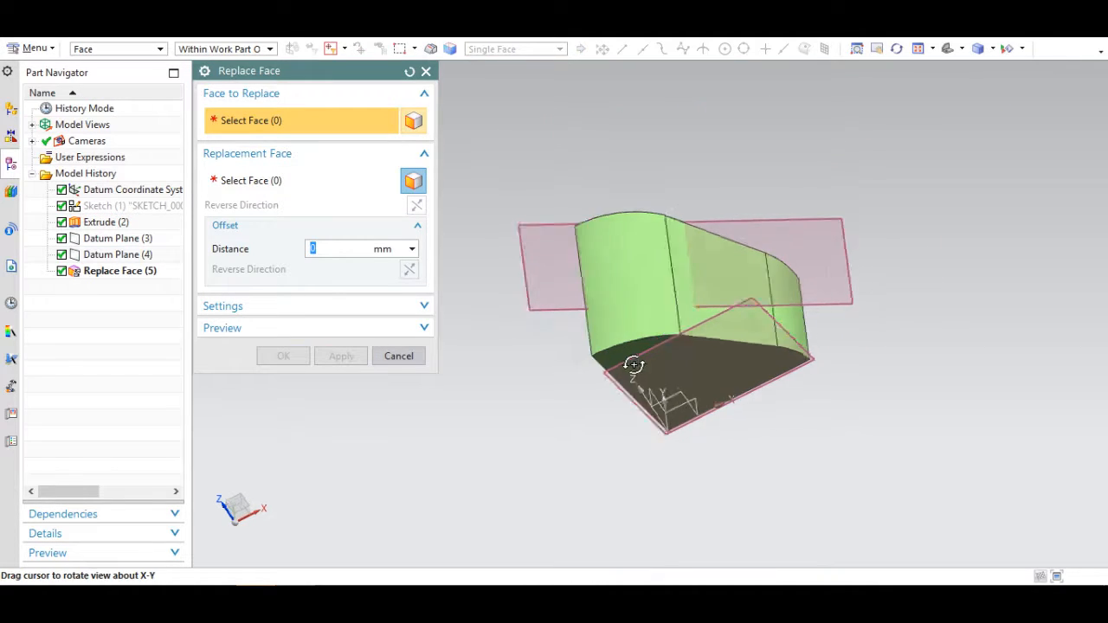
pyautogui.moveTo(634, 363); pyautogui.dragTo(588, 353)
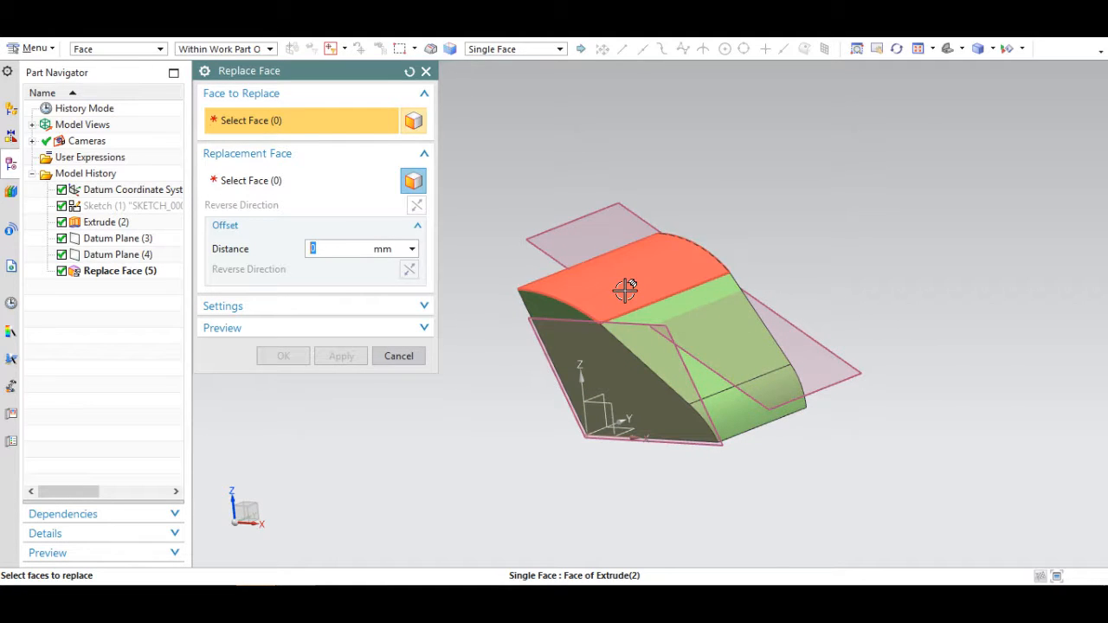
pyautogui.click(625, 288)
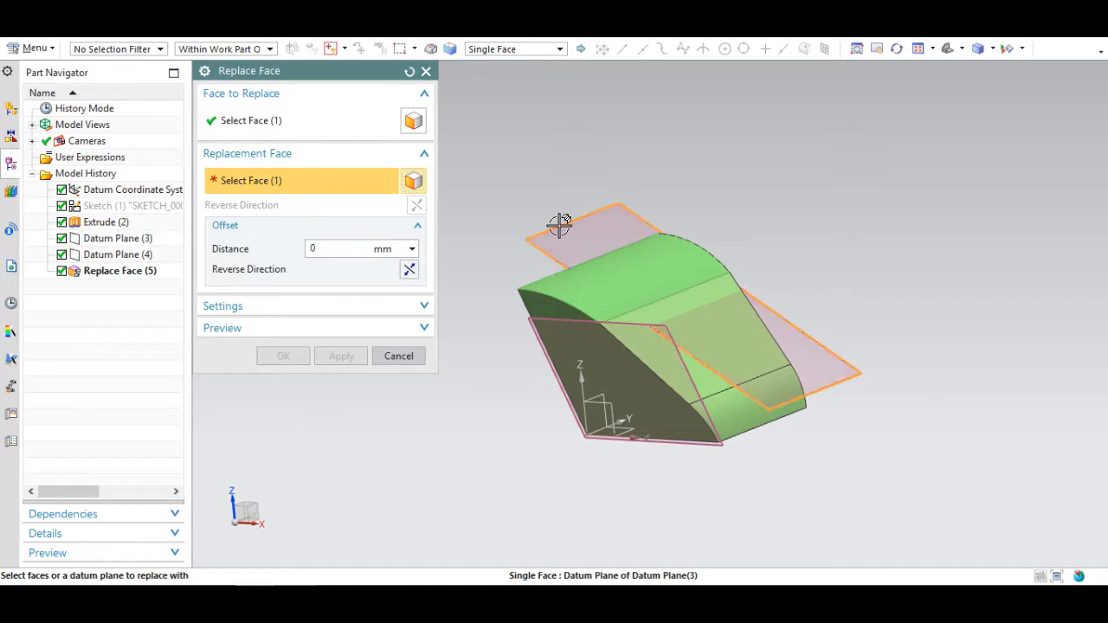
pyautogui.click(580, 305)
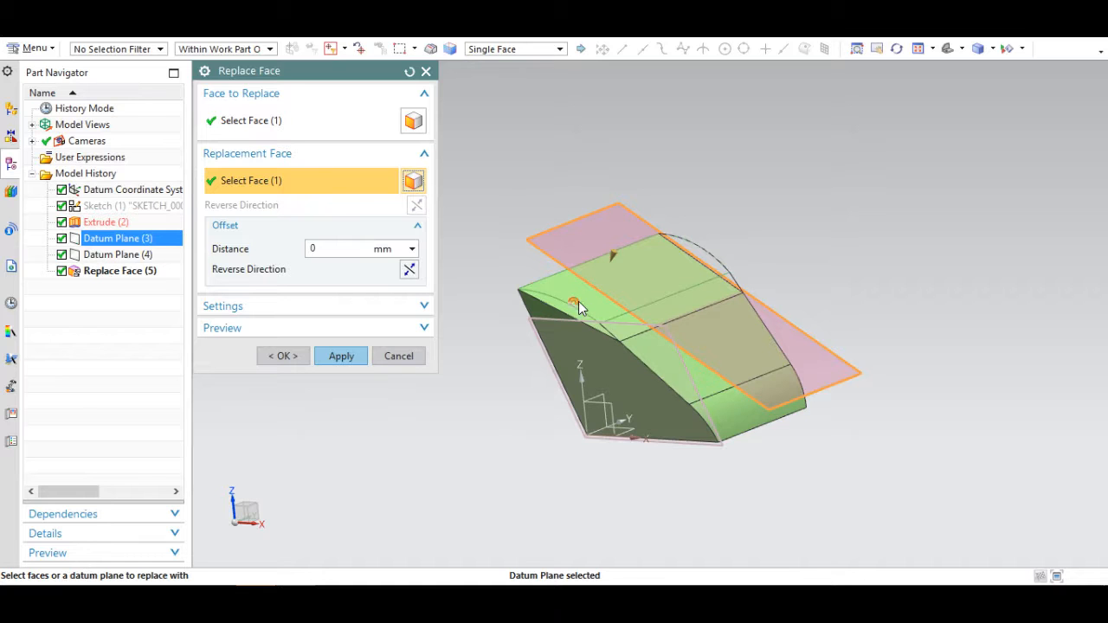
pyautogui.moveTo(580, 308); pyautogui.dragTo(578, 349)
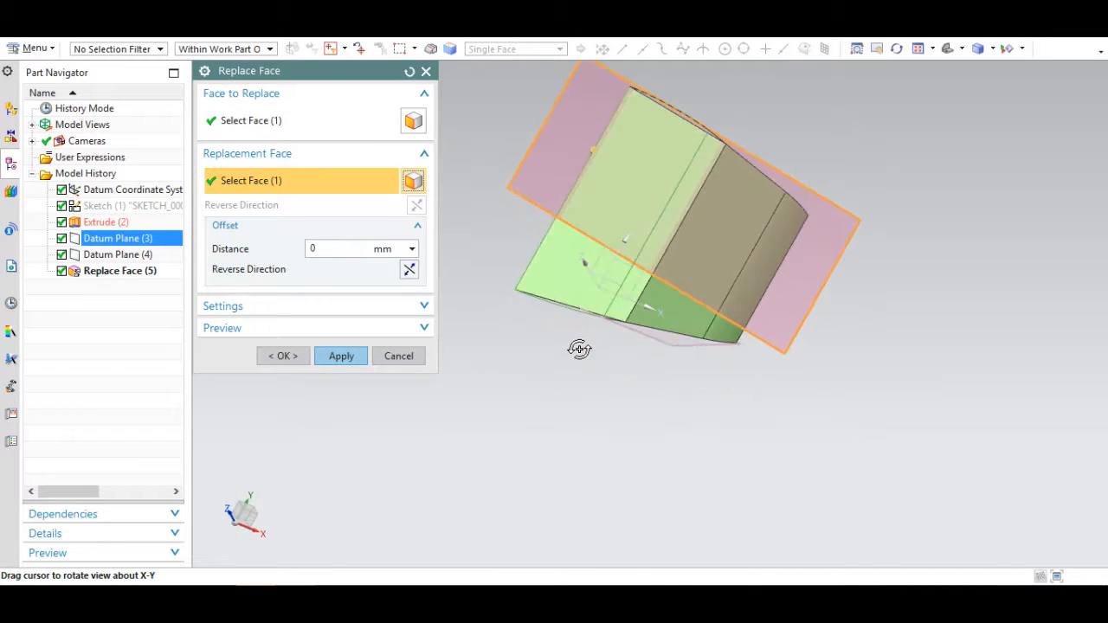
pyautogui.moveTo(578, 350); pyautogui.dragTo(618, 266)
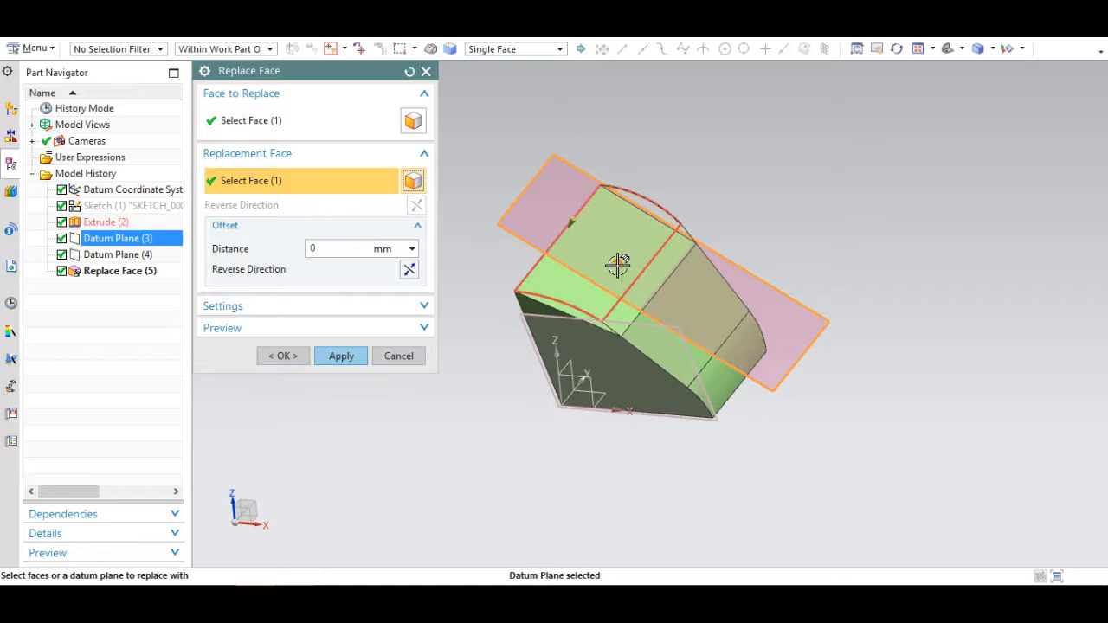
pyautogui.moveTo(617, 265); pyautogui.dragTo(530, 257)
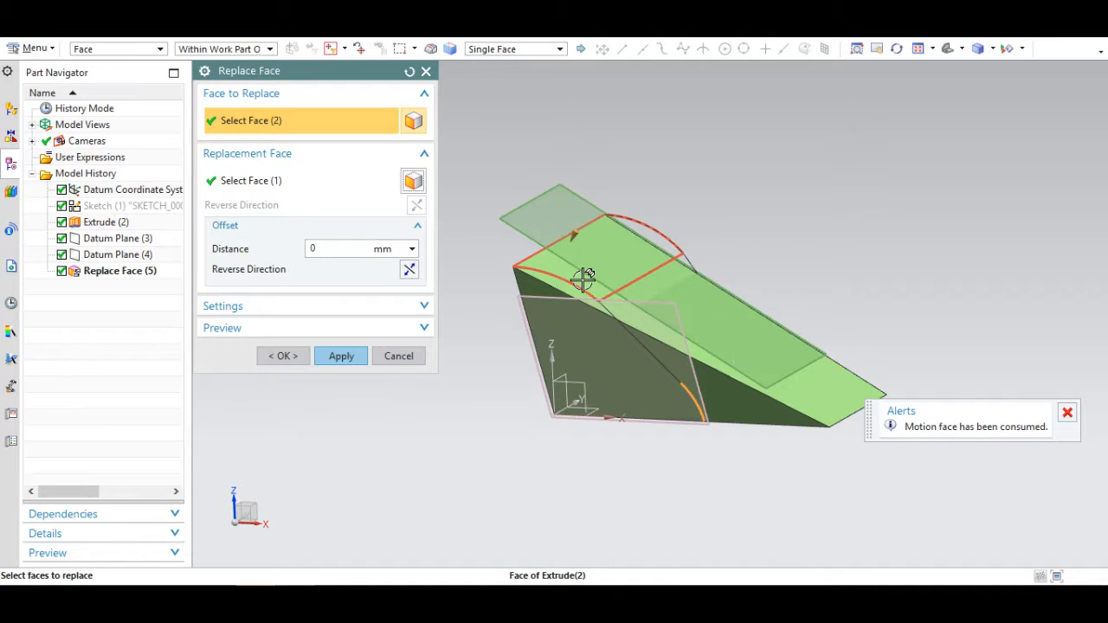
pyautogui.click(339, 357)
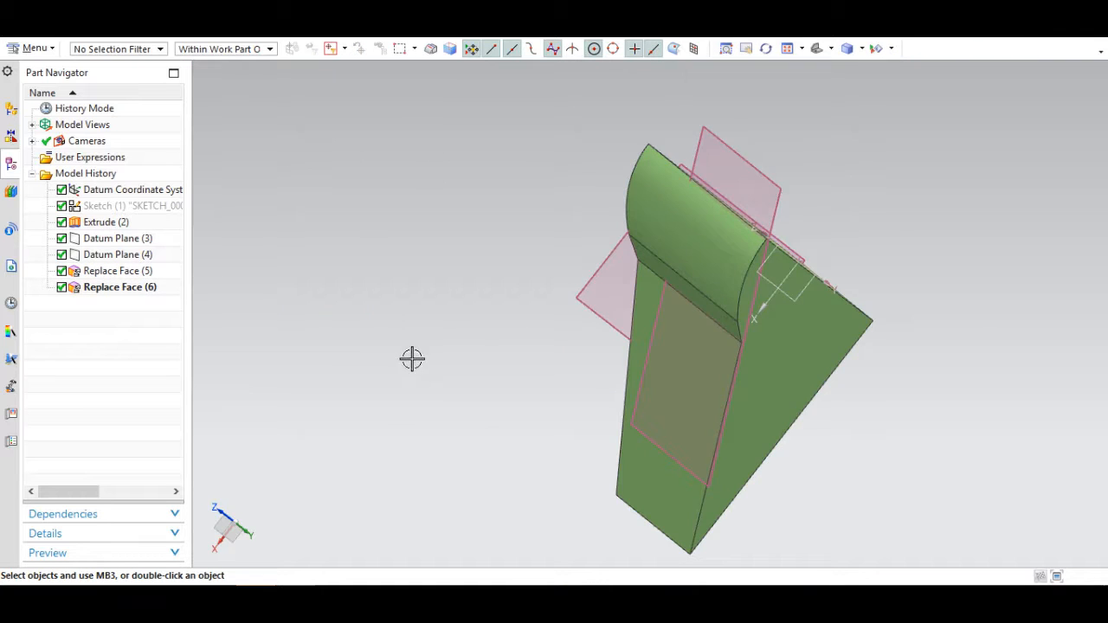